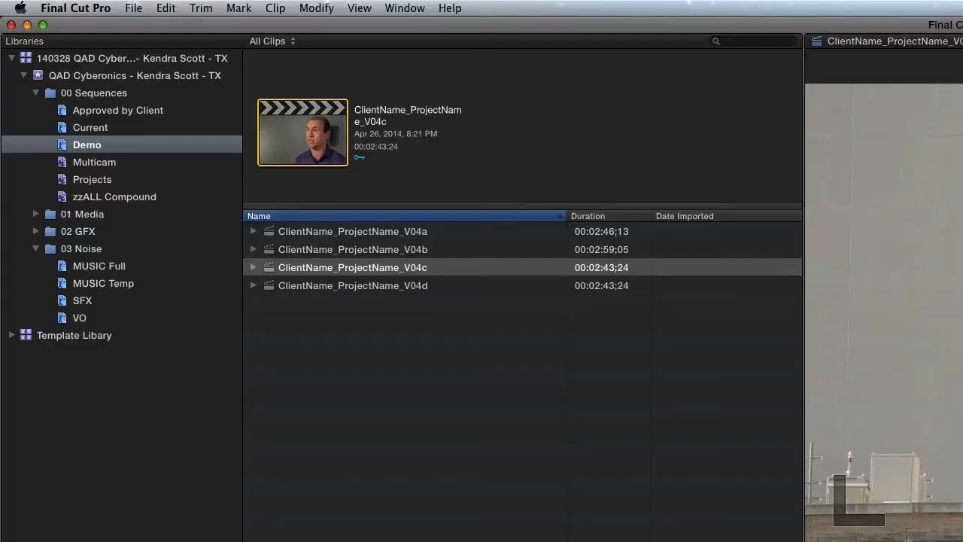
Step: Show the MUSIC Temp event's clips in the browser alongside the project timeline
{"action": "left_click", "coordinate": [104, 283]}
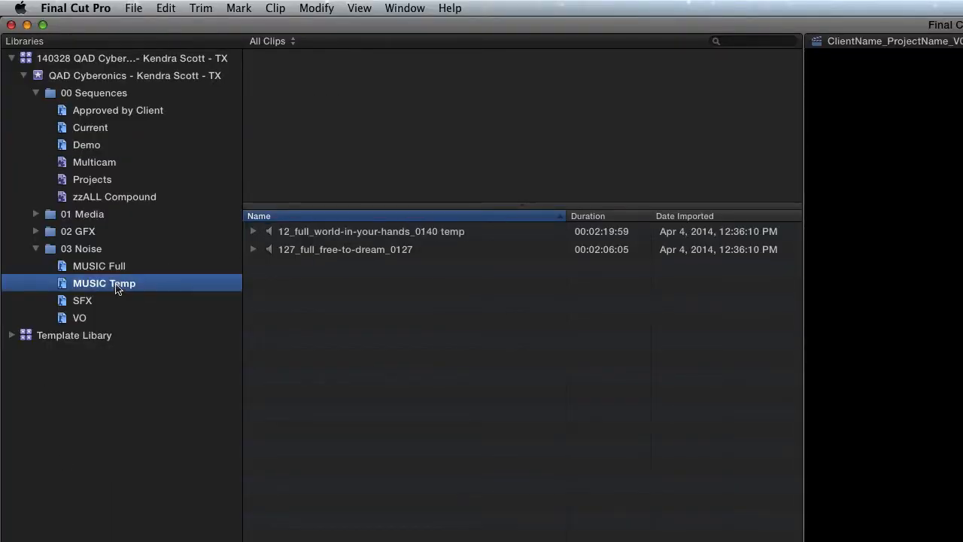
{"action": "mouse_move", "coordinate": [331, 259]}
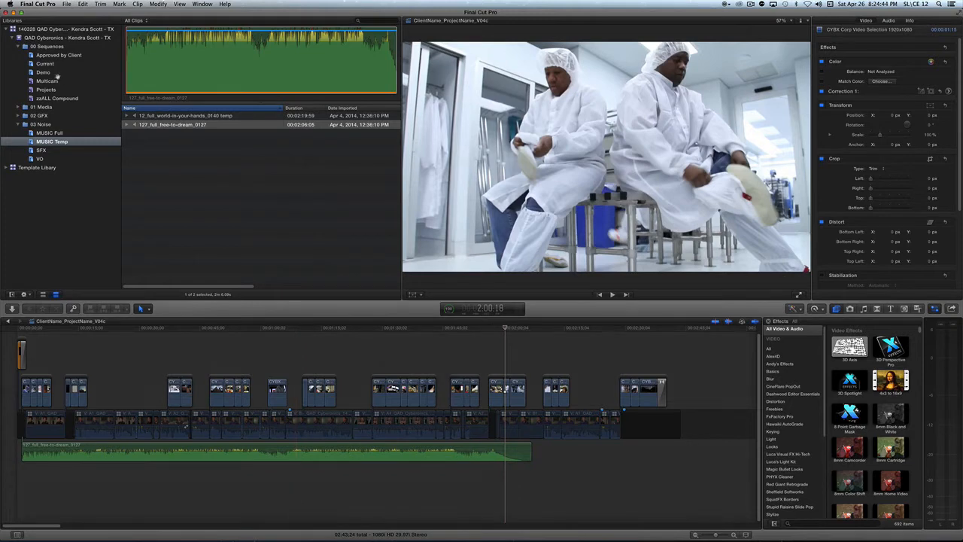
{"action": "left_click", "coordinate": [42, 72]}
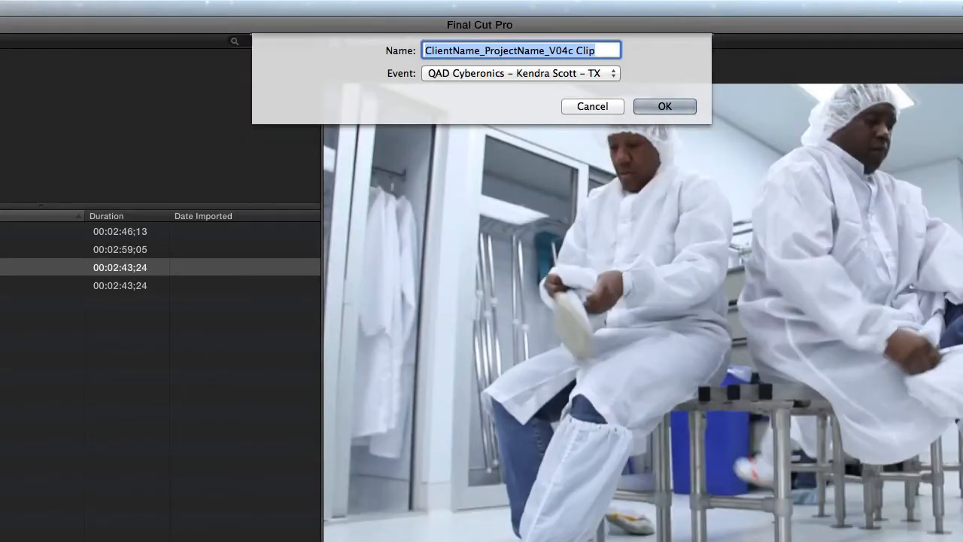
Step: Name the new compound clip 'Music Bed 1' and create it
{"action": "type", "text": "Music"}
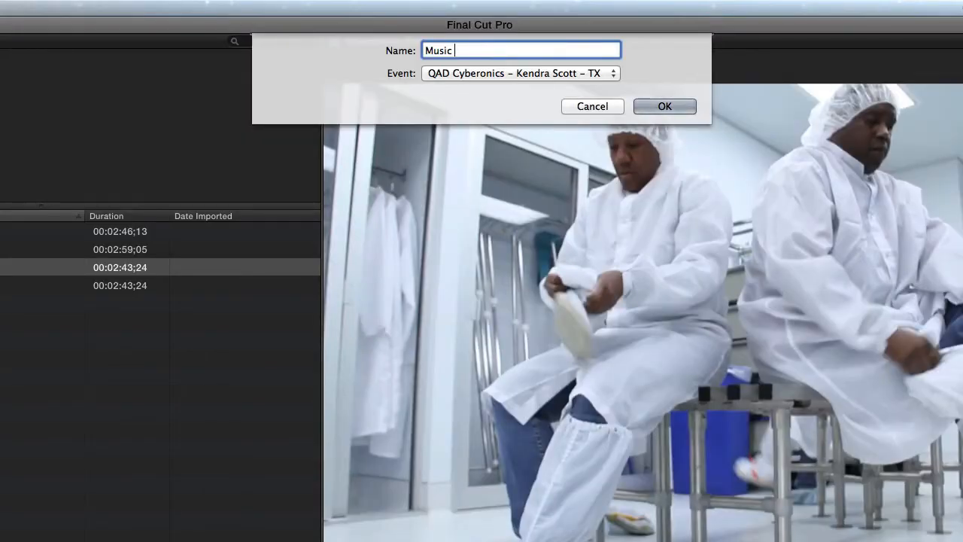
{"action": "type", "text": "Bed 1"}
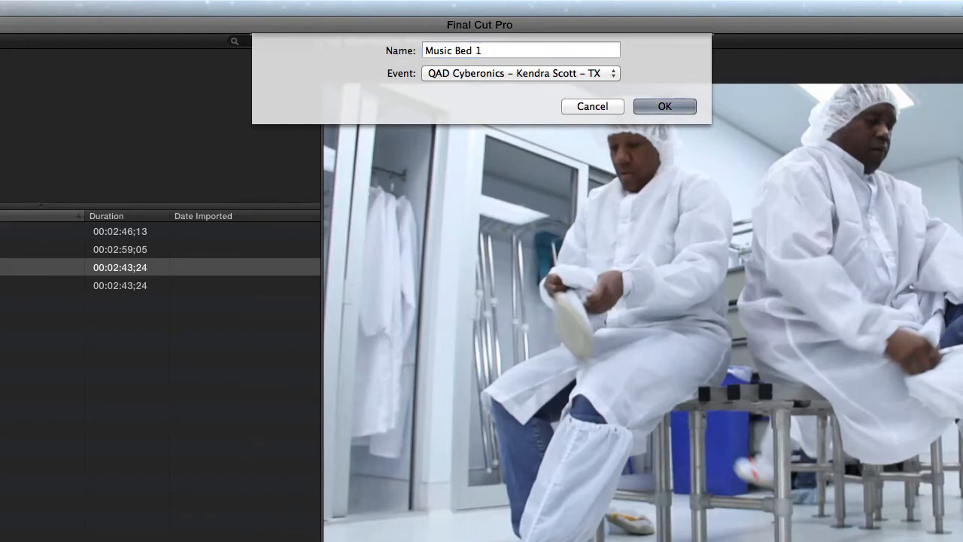
{"action": "left_click", "coordinate": [666, 105]}
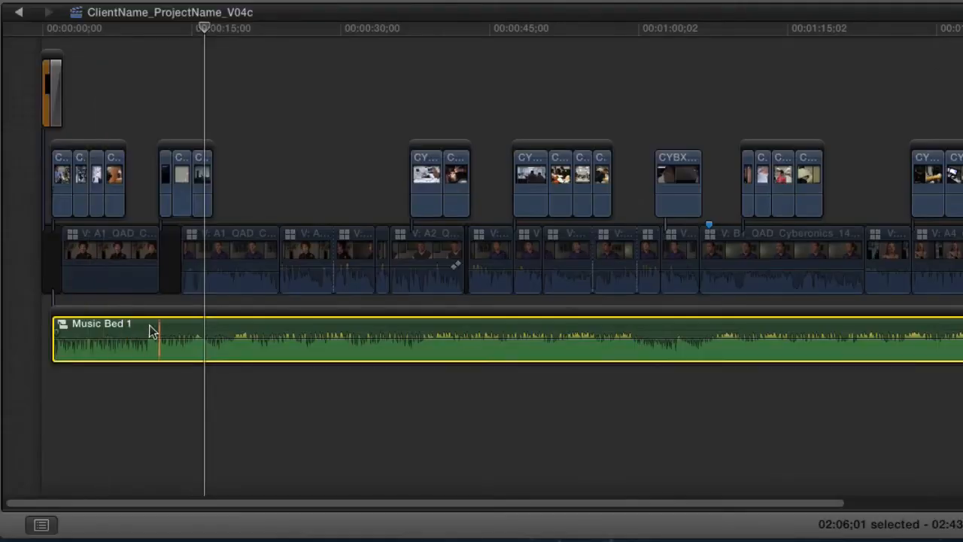
Step: Enter the Music Bed 1 compound clip and show the MUSIC Full event's tracks
{"action": "double_click", "coordinate": [100, 339]}
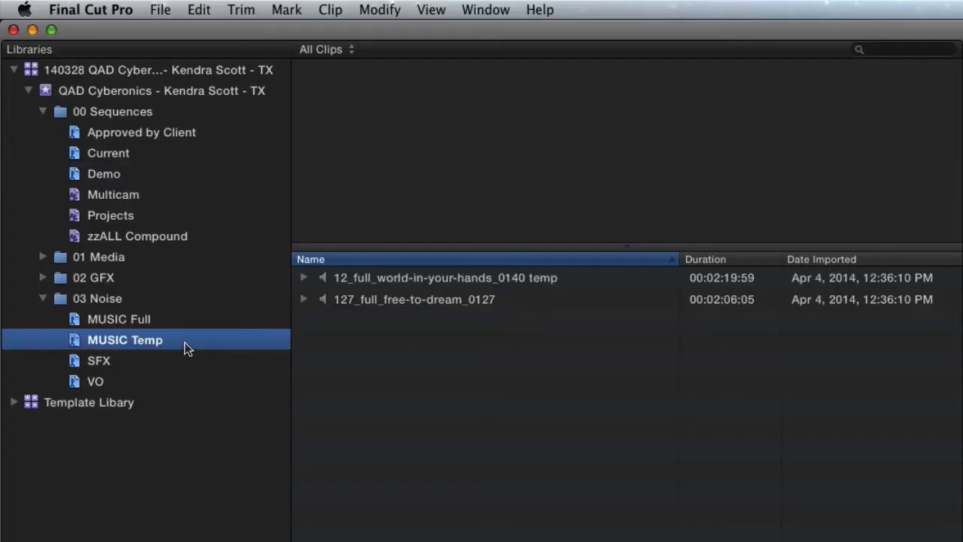
{"action": "mouse_move", "coordinate": [179, 329]}
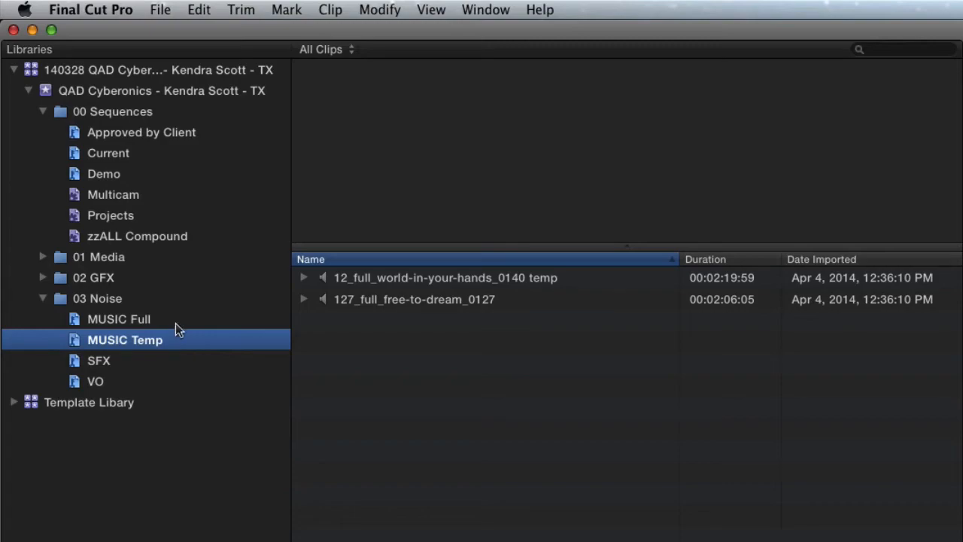
{"action": "left_click", "coordinate": [117, 319]}
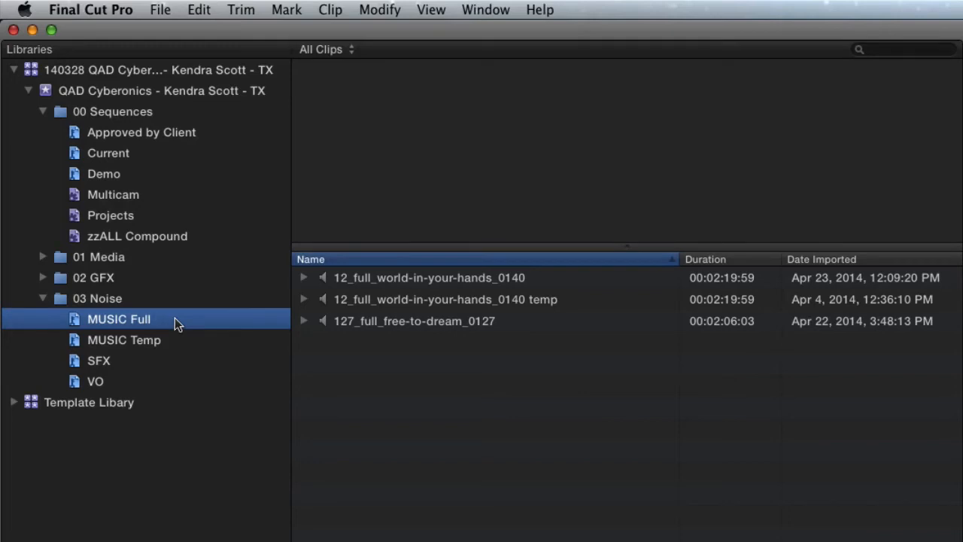
Step: Connect 127_full_free-to-dream_0127 above the temp track inside Music Bed 1
{"action": "left_click", "coordinate": [414, 321]}
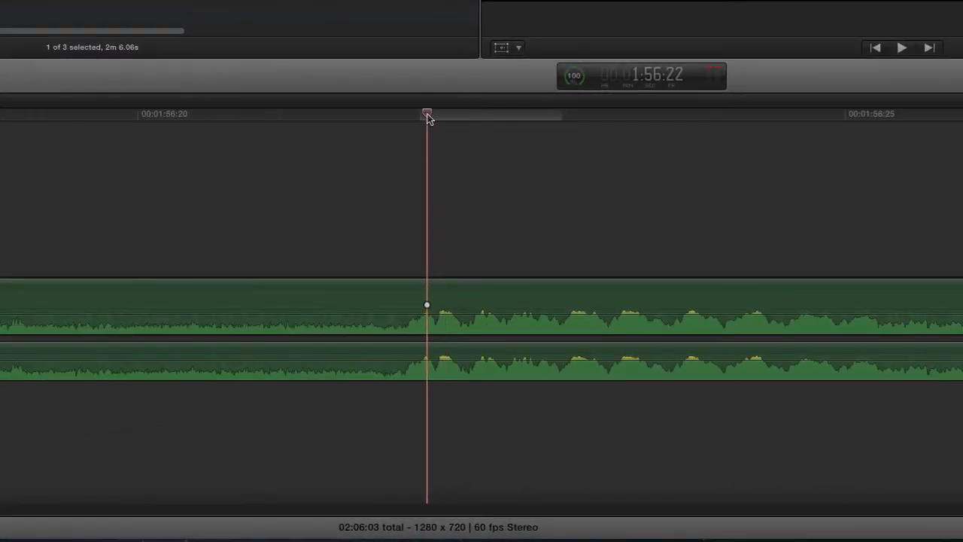
{"action": "left_click_drag", "start_coordinate": [427, 118], "coordinate": [406, 118]}
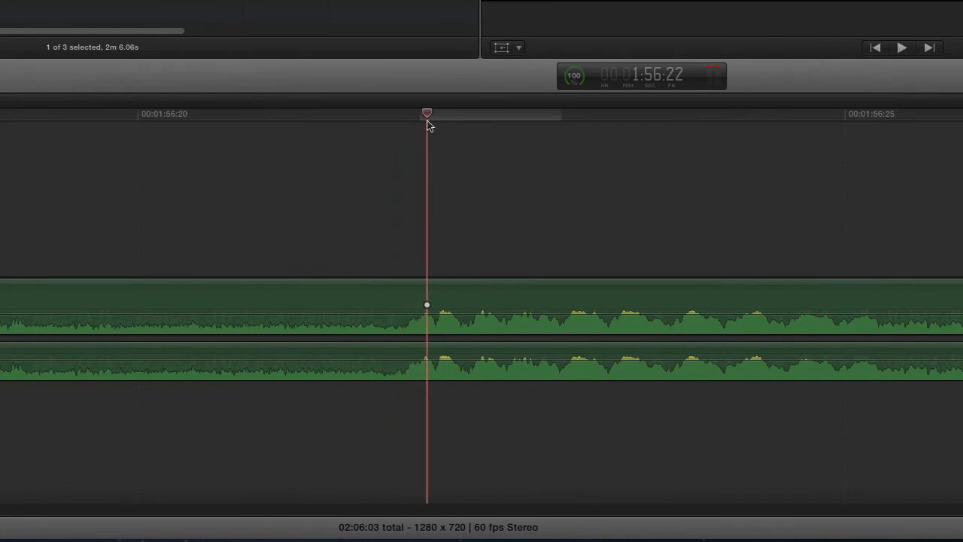
{"action": "left_click_drag", "start_coordinate": [428, 114], "coordinate": [434, 115]}
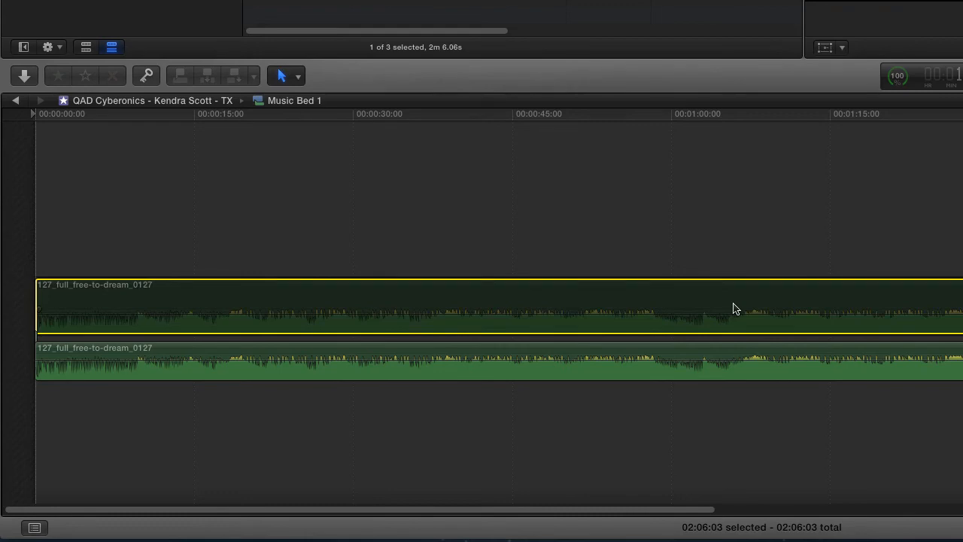
Step: Return from Music Bed 1 to the V04c project timeline
{"action": "left_click", "coordinate": [16, 99]}
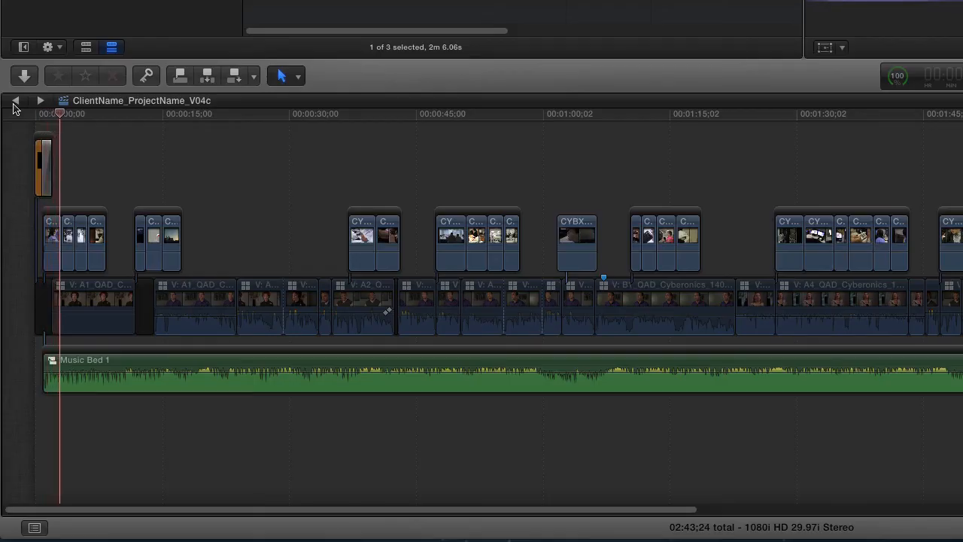
{"action": "left_click", "coordinate": [75, 114]}
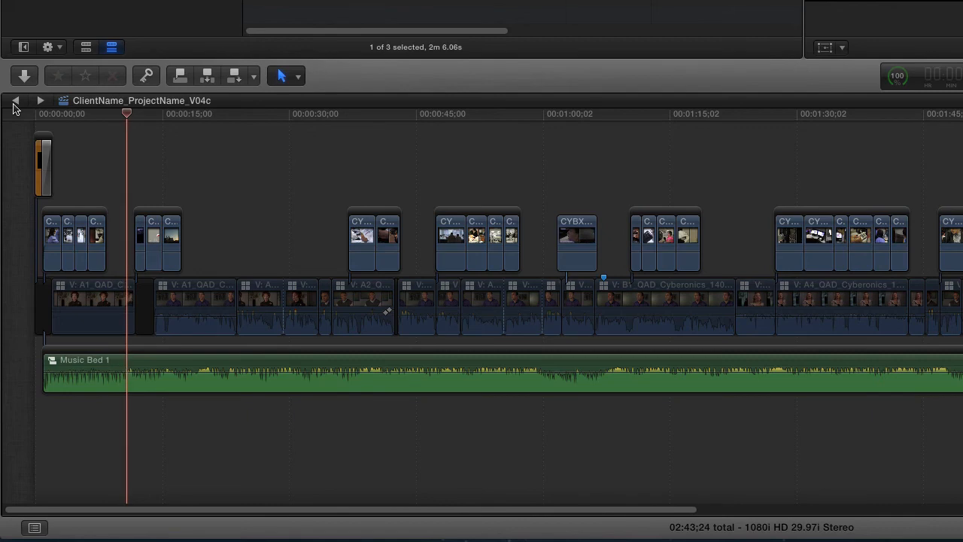
{"action": "left_click", "coordinate": [144, 114]}
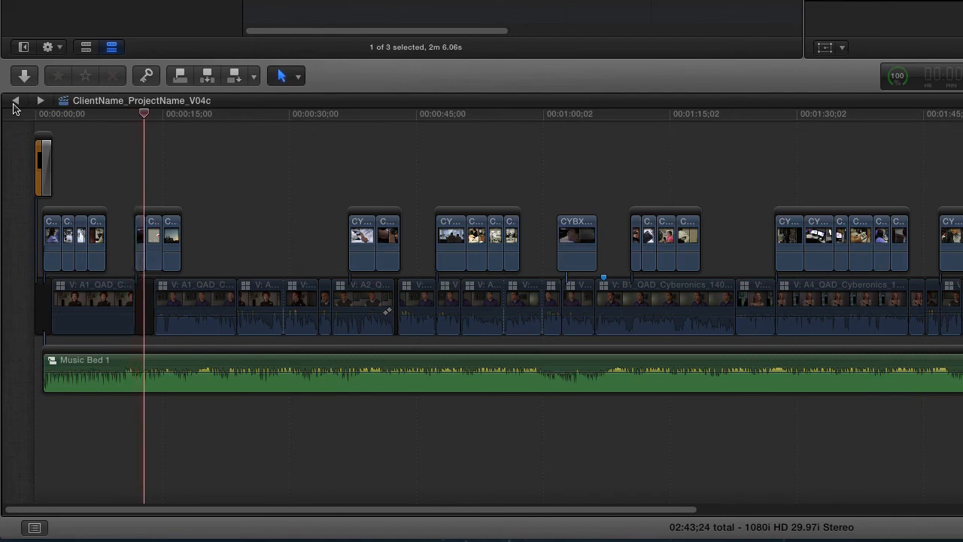
{"action": "left_click", "coordinate": [159, 114]}
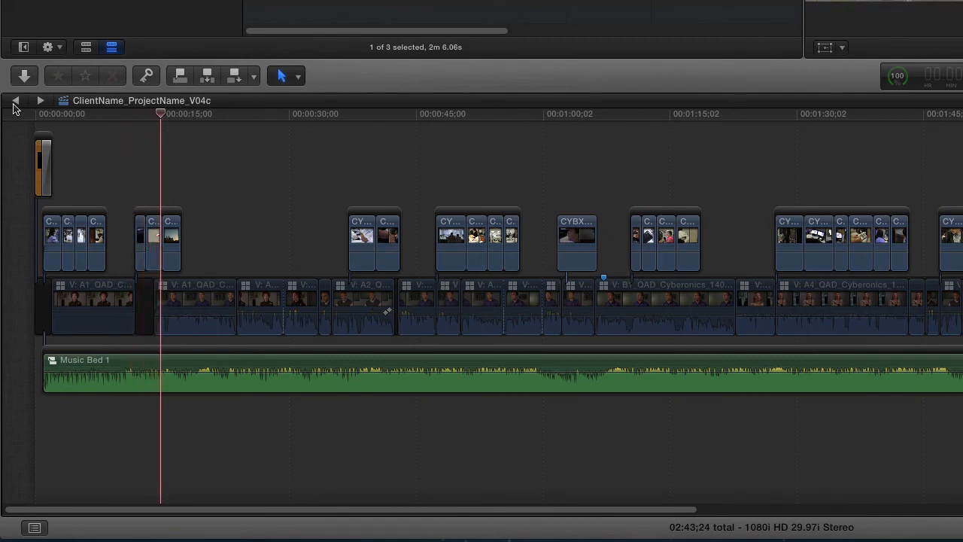